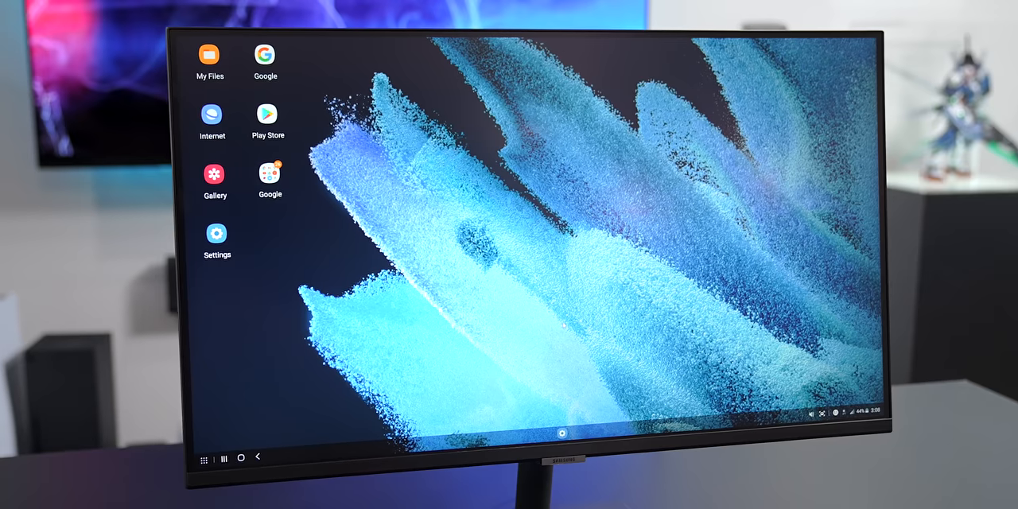
- Open the DeX Apps grid and reach the monitor's Remote Access secured by Knox screen
left_click(269, 173)
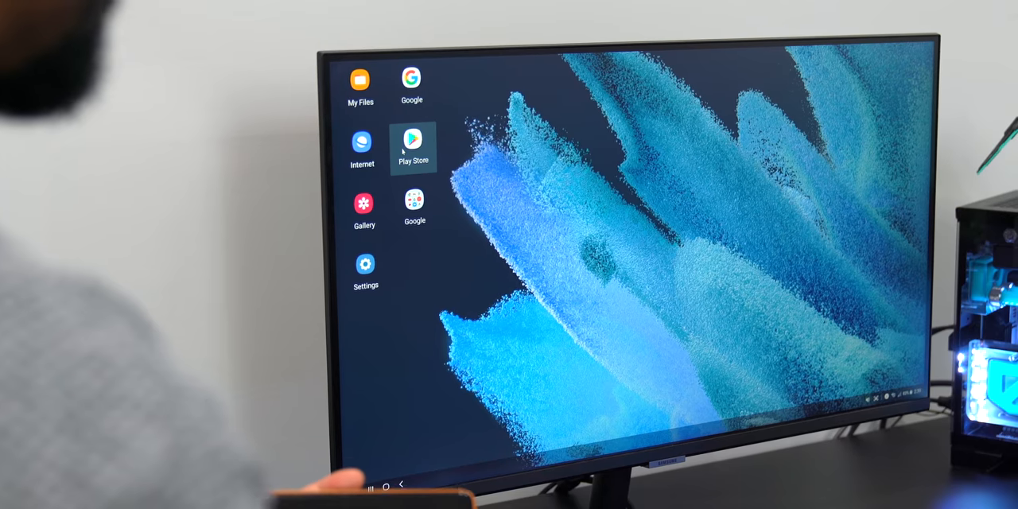
left_click(413, 148)
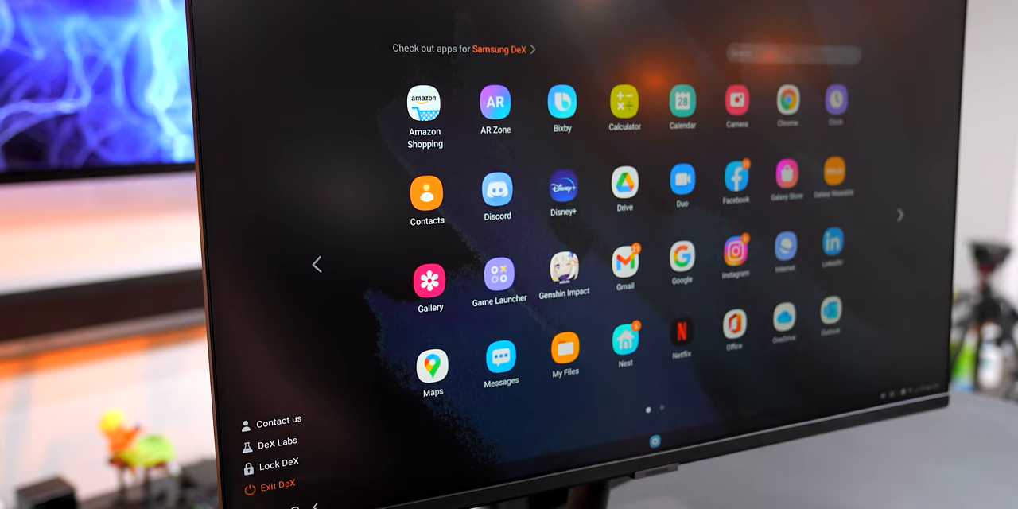
left_click(899, 215)
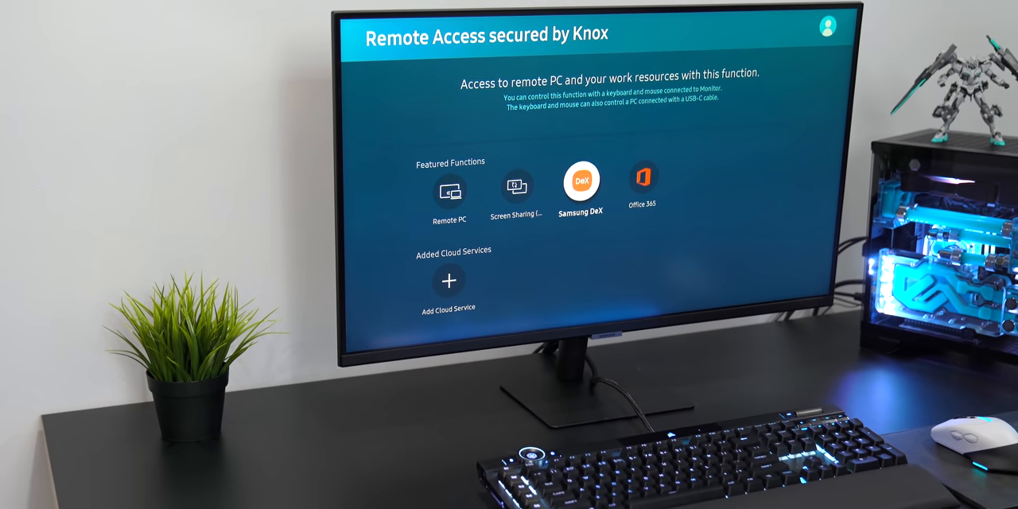
- Select the Samsung DeX tile under Featured Functions to begin connecting to the phone
left_click(580, 180)
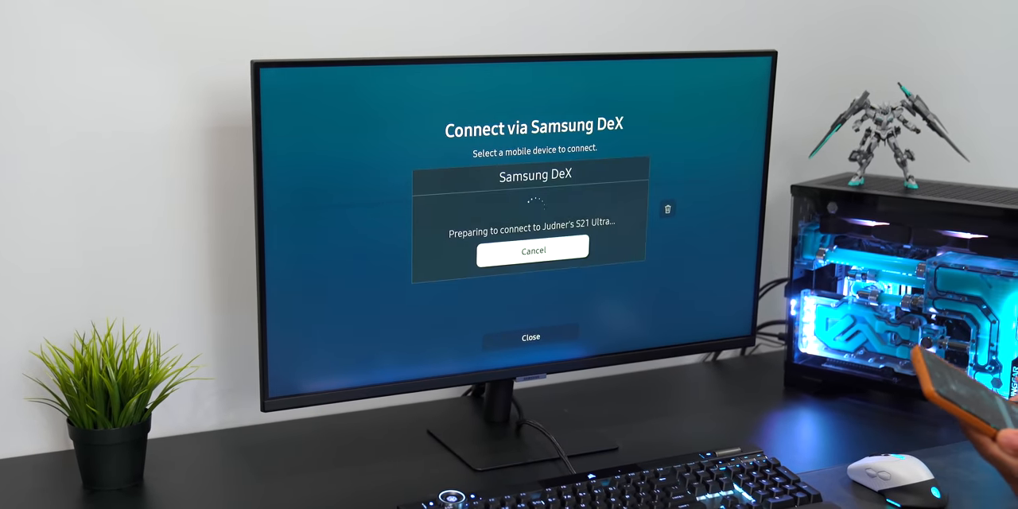